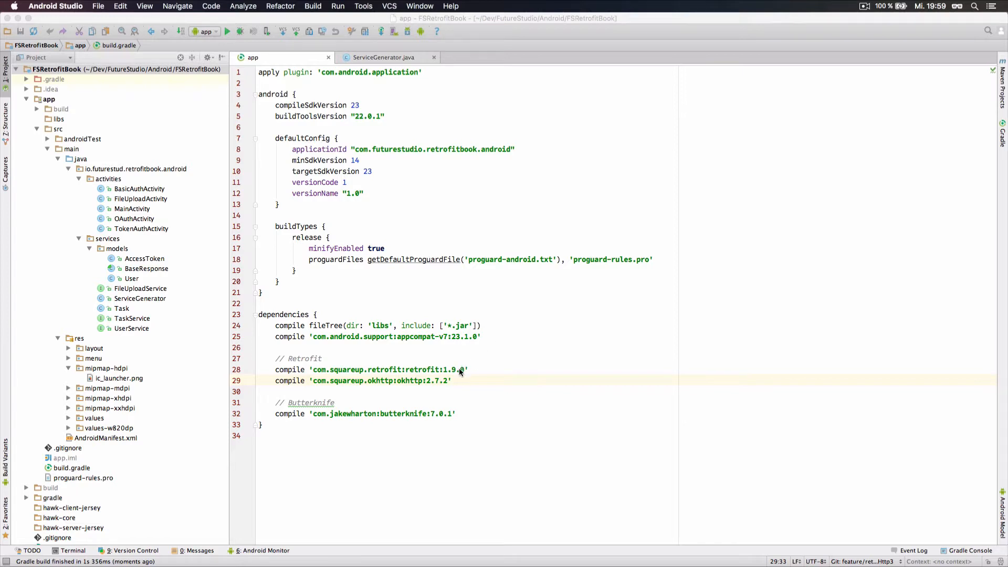
Place the cursor on the OkHttp compile line to change it to com.squareup.okhttp3.
{"action": "left_click", "coordinate": [456, 370]}
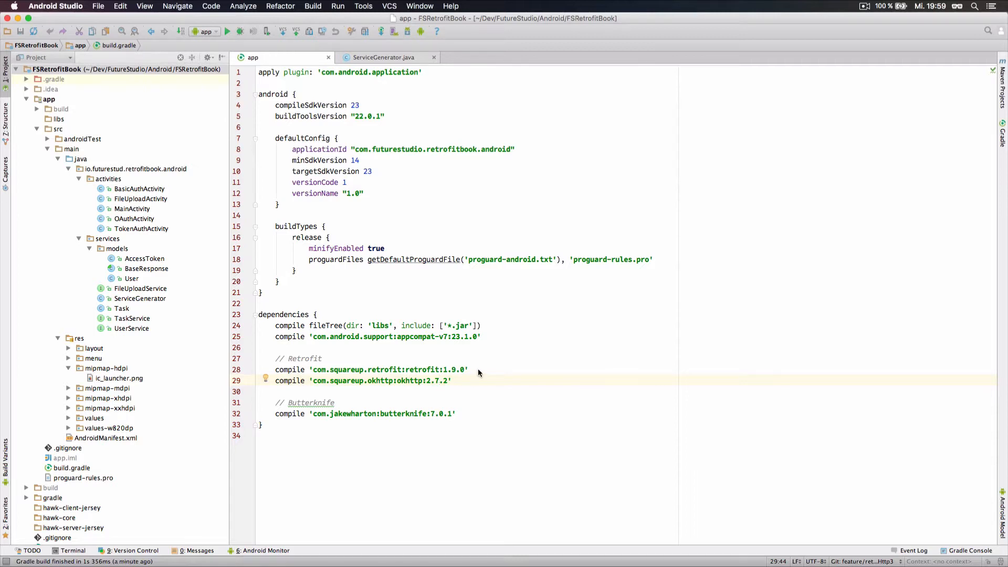
{"action": "mouse_move", "coordinate": [400, 384]}
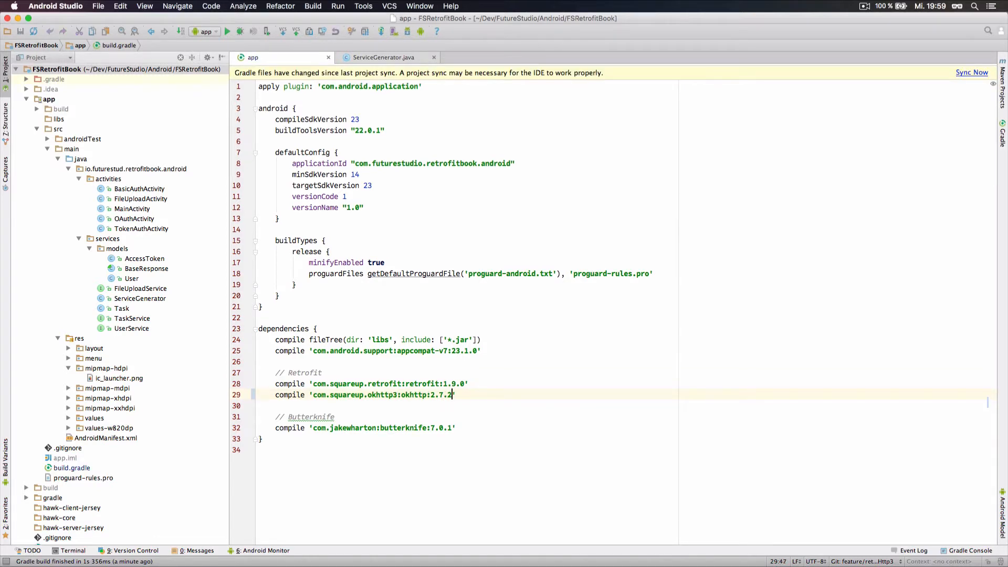
Set the okhttp3 version to 3.0.0-RC1 and start a new compile '' line below.
{"action": "type", "text": "3.0."}
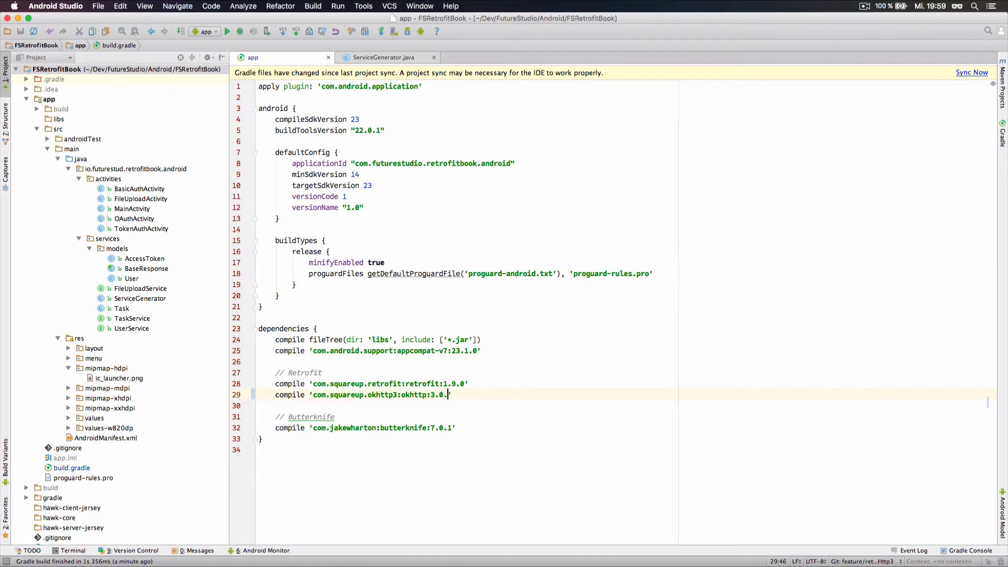
{"action": "type", "text": "-RC"}
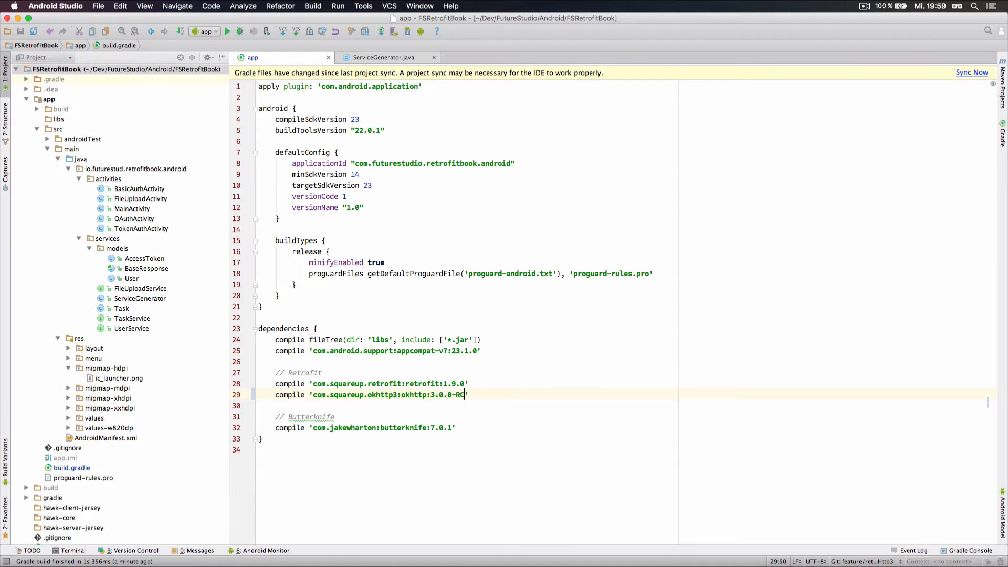
{"action": "type", "text": "1"}
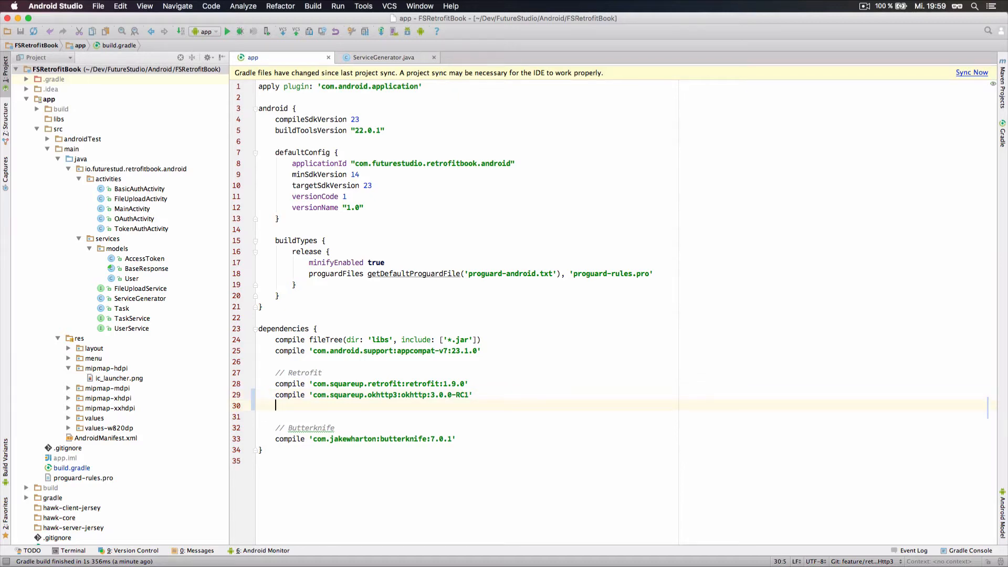
{"action": "type", "text": "compile"}
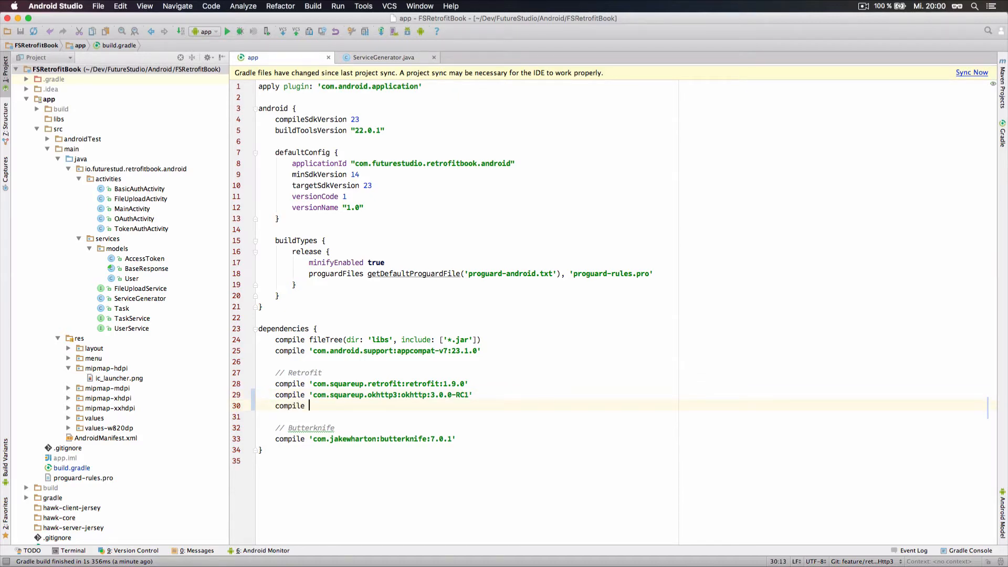
{"action": "type", "text": "''"}
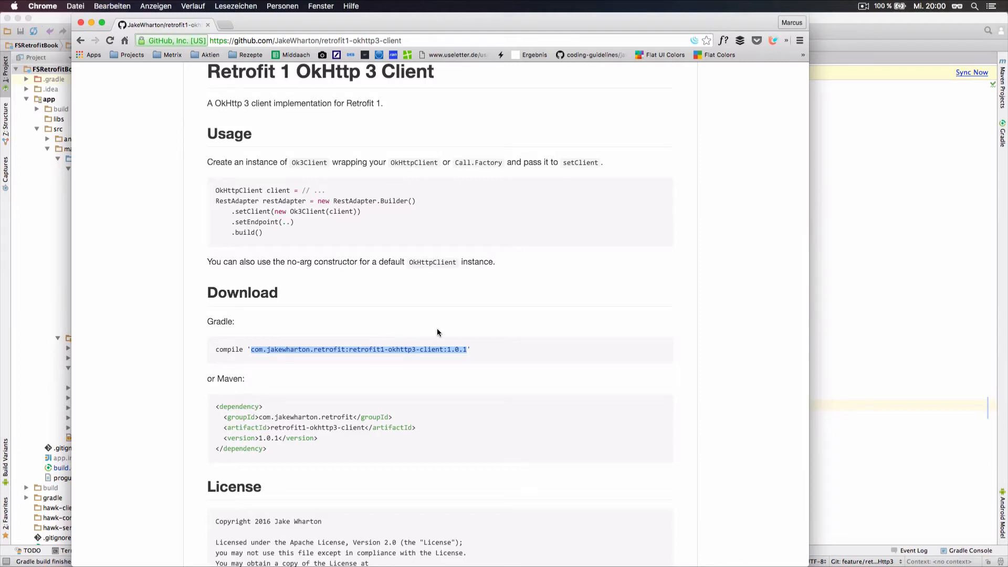
Scroll the retrofit1-okhttp3-client page to copy its Gradle coordinate.
{"action": "scroll", "scroll_direction": "up", "scroll_amount": 3}
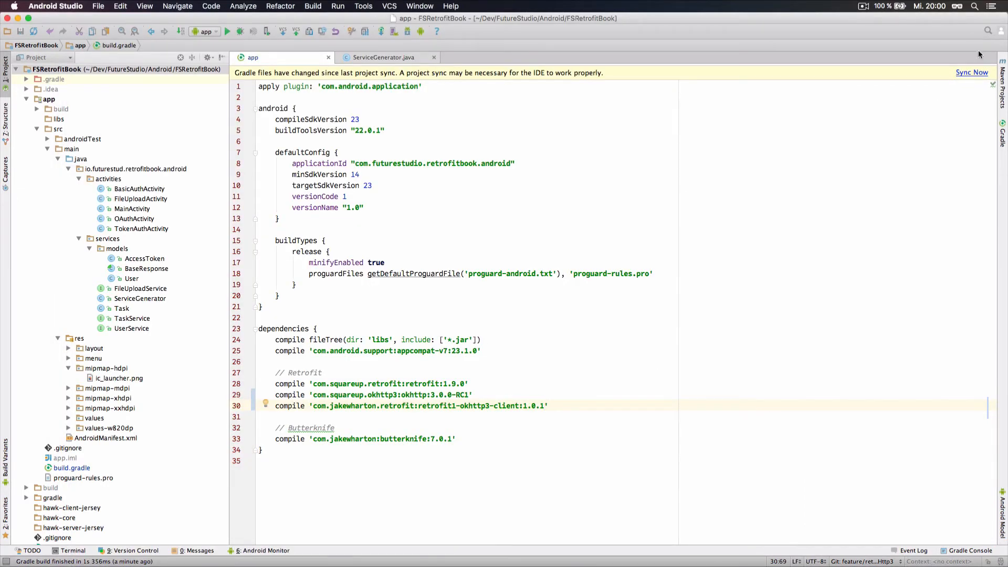
Sync the project after adding retrofit1-okhttp3-client 1.0.1 to build.gradle.
{"action": "left_click", "coordinate": [972, 72]}
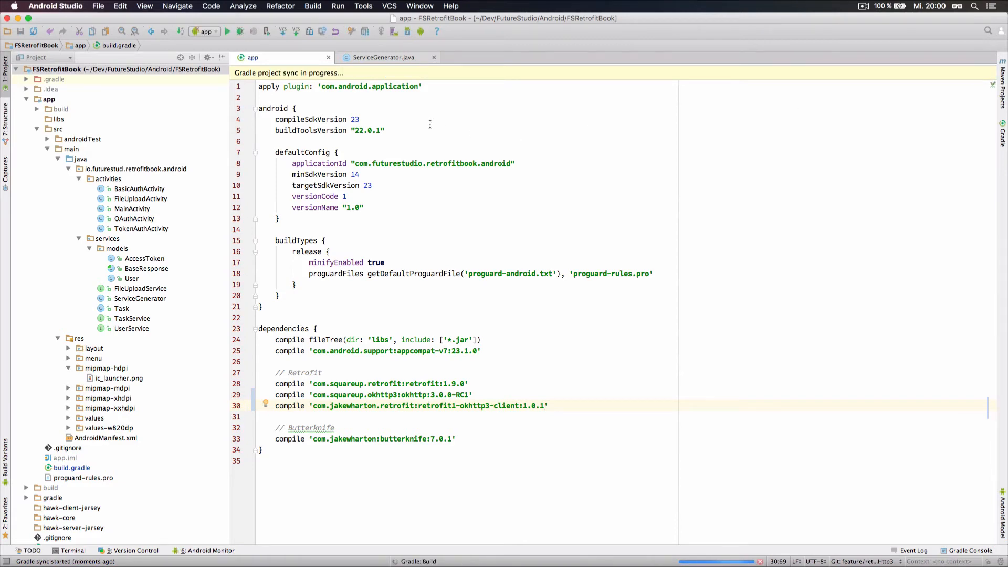
{"action": "left_click", "coordinate": [383, 57]}
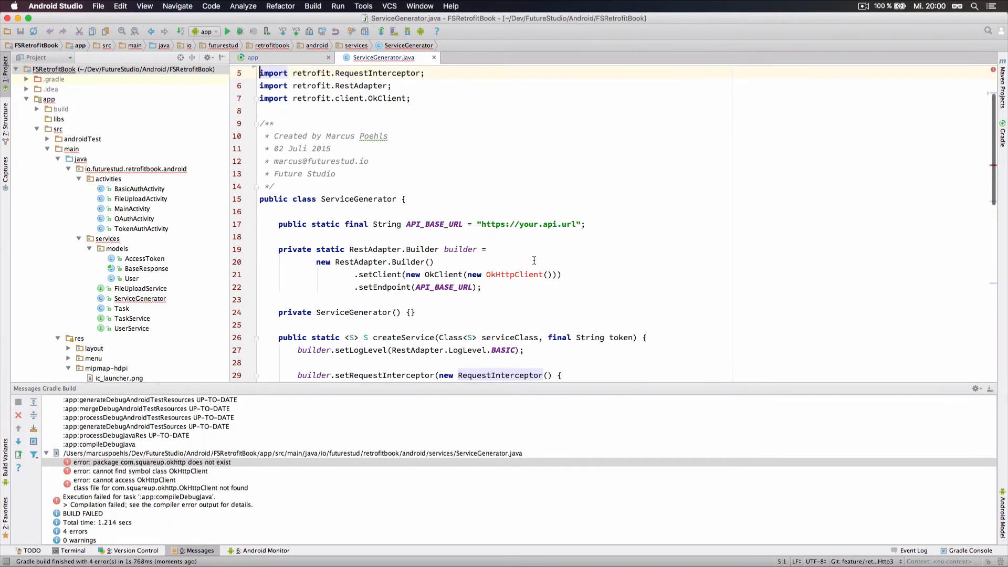
Select the unresolved OkHttpClient in ServiceGenerator.java to show the okhttp3.OkHttpClient import hint.
{"action": "left_click", "coordinate": [514, 275]}
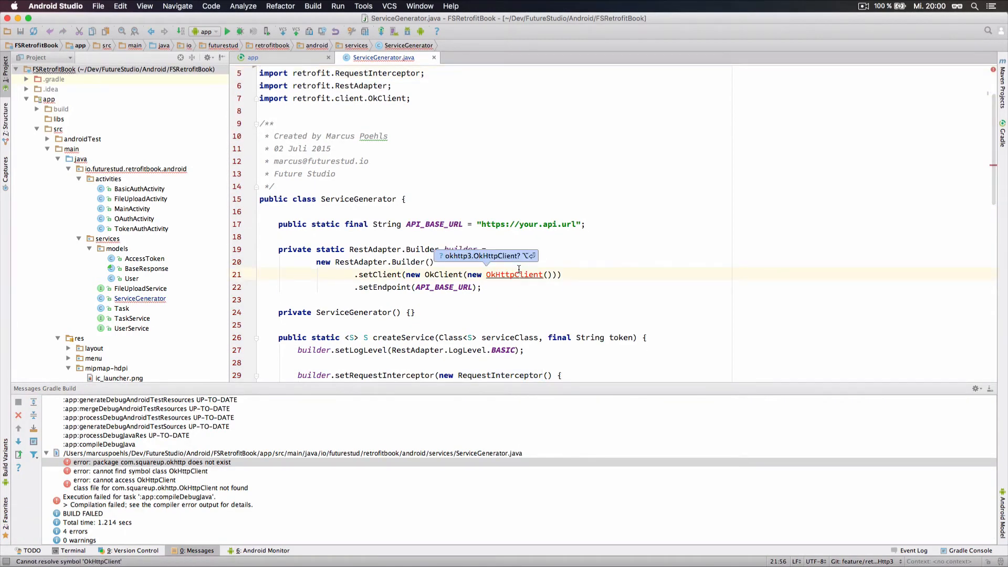